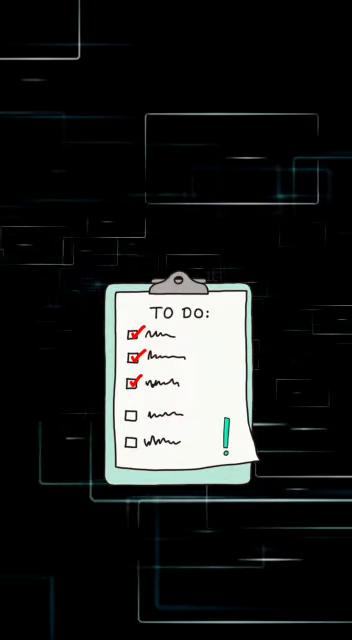
# - Show the babulfilms Instagram profile of Babul Films Society NGO in the browser
pyautogui.click(176, 320)
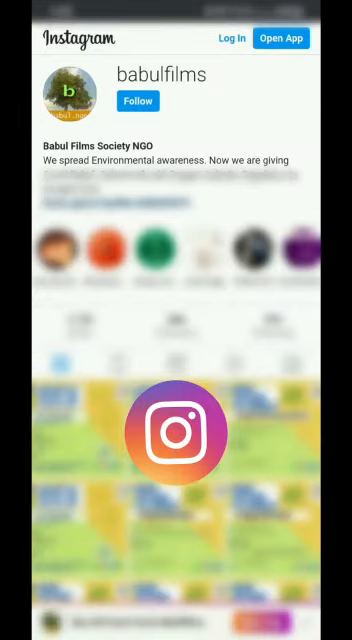